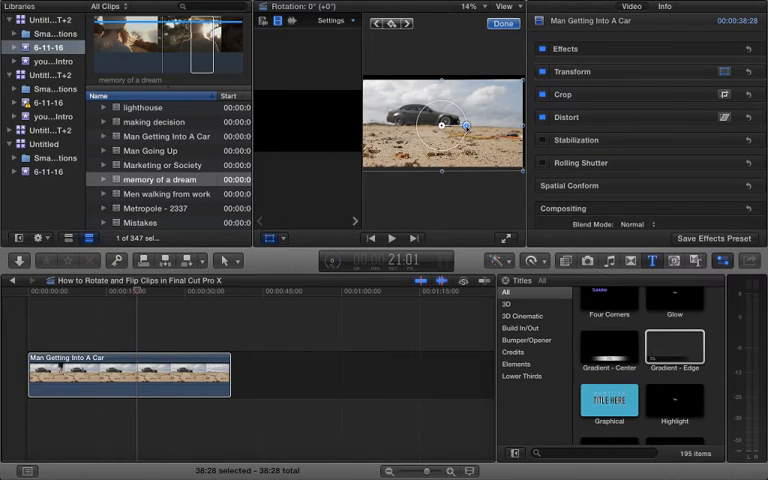
Tilt the clip about 45 degrees and shrink it in the viewer.
{"action": "left_click_drag", "start_coordinate": [468, 122], "coordinate": [456, 110]}
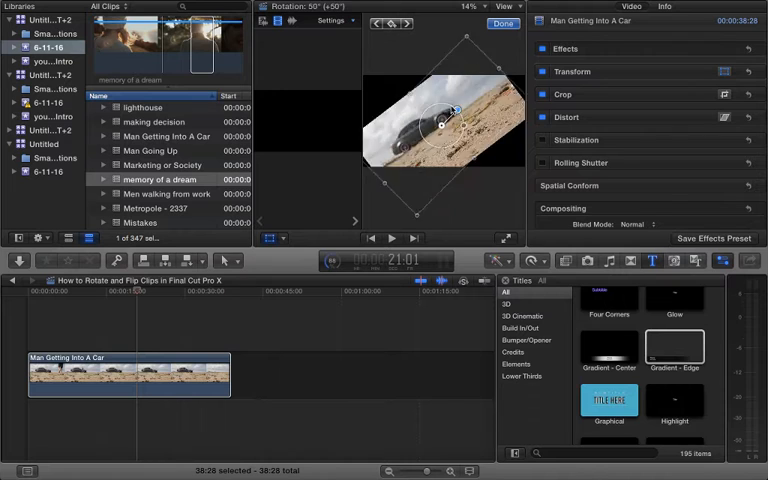
{"action": "left_click_drag", "start_coordinate": [456, 104], "coordinate": [412, 128]}
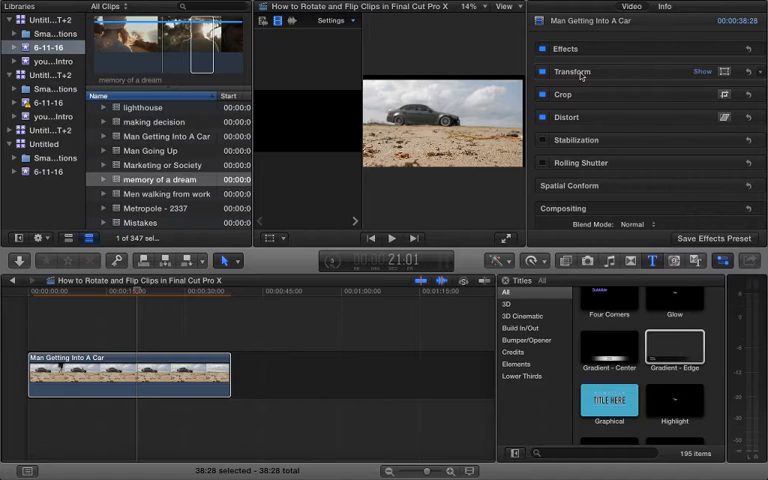
Expand the Inspector's Transform section to reveal Position, Rotation, Scale and Anchor values.
{"action": "left_click", "coordinate": [724, 72]}
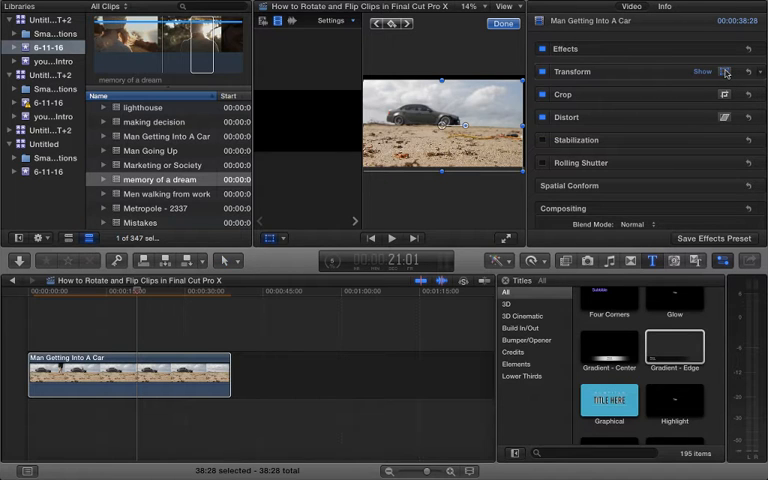
{"action": "left_click", "coordinate": [724, 72]}
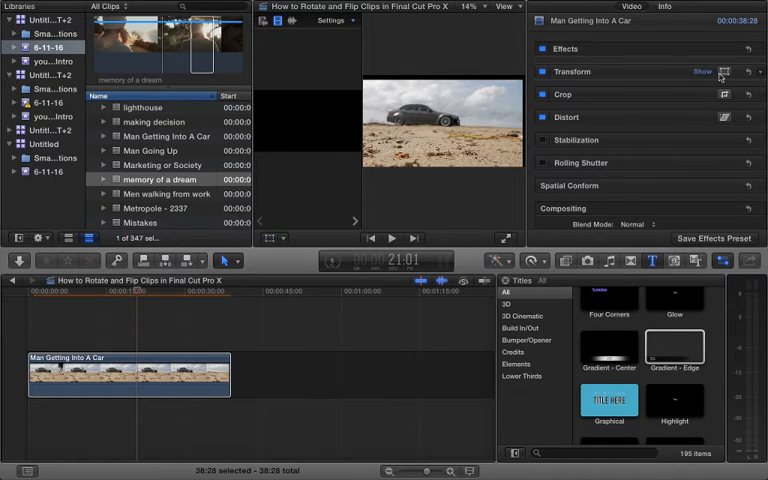
{"action": "left_click", "coordinate": [692, 72]}
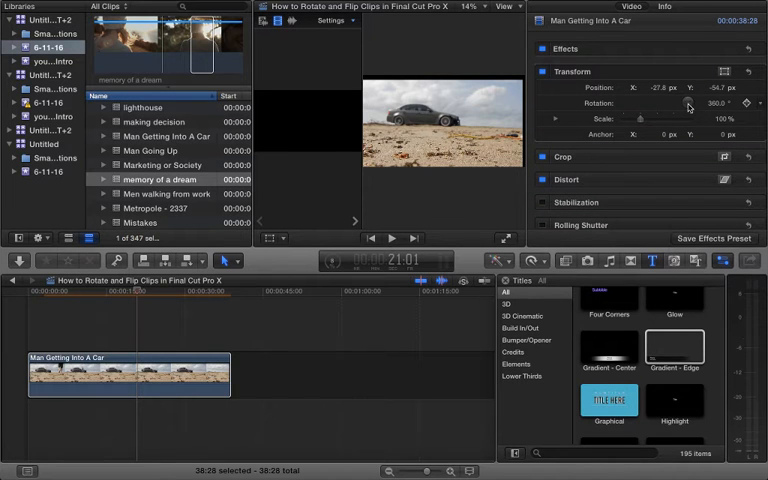
{"action": "left_click_drag", "start_coordinate": [690, 104], "coordinate": [696, 110]}
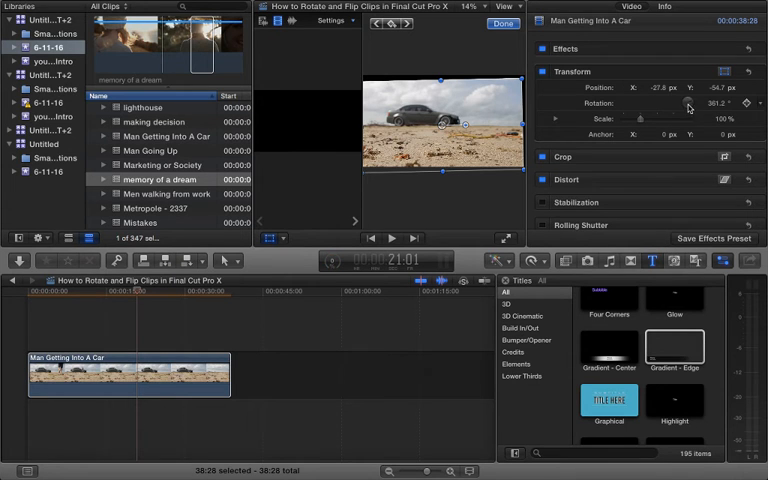
Adjust the Rotation dial value, then bring up its Reset Parameter menu.
{"action": "left_click_drag", "start_coordinate": [638, 118], "coordinate": [648, 118]}
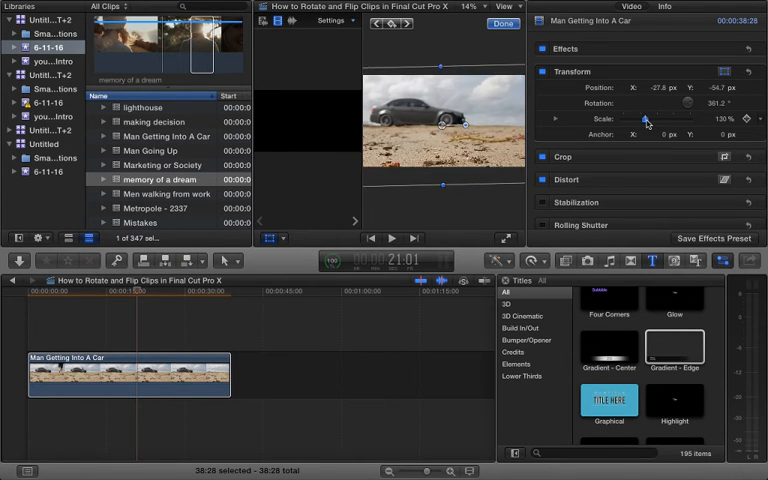
{"action": "left_click_drag", "start_coordinate": [644, 118], "coordinate": [640, 118]}
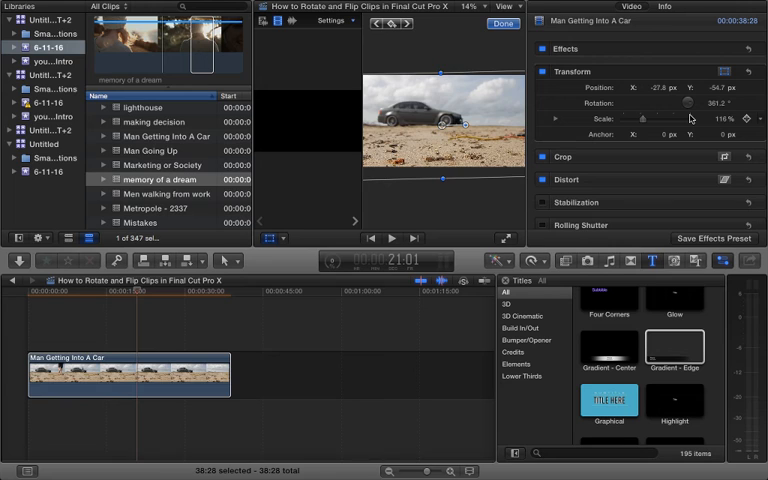
{"action": "left_click", "coordinate": [760, 118]}
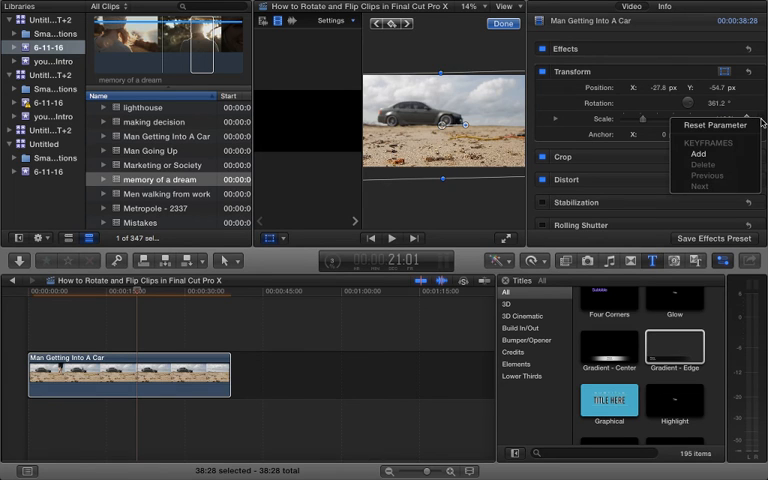